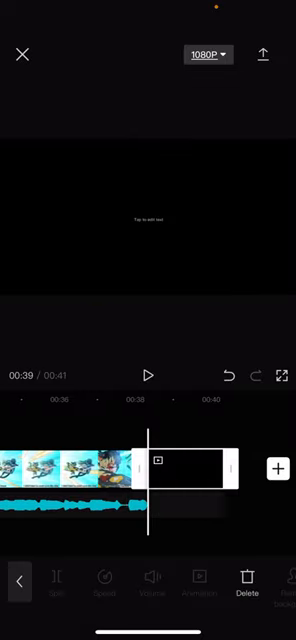
# Step: Bring up the Recents video picker from the + button and browse down through the phone's videos
pyautogui.click(272, 466)
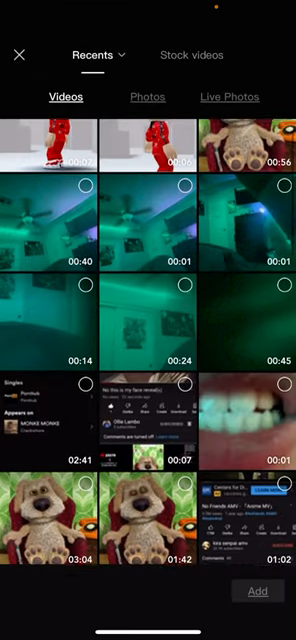
pyautogui.scroll(-3)
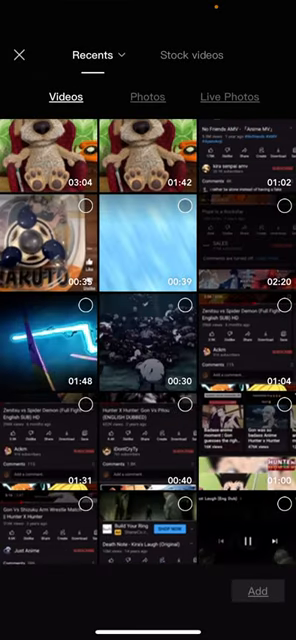
pyautogui.scroll(-3)
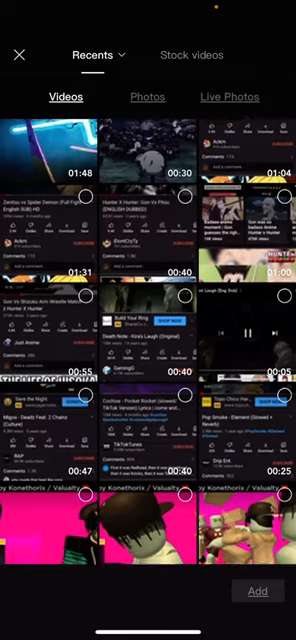
pyautogui.scroll(-3)
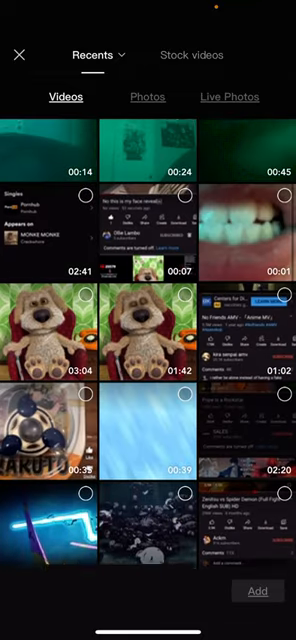
pyautogui.click(256, 236)
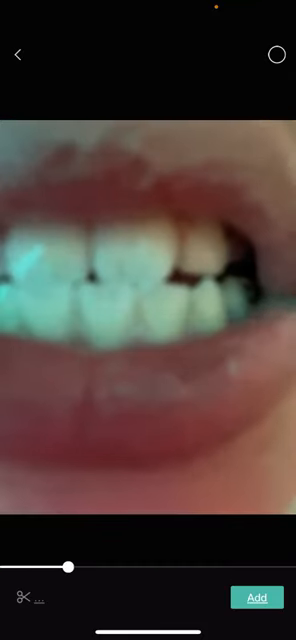
pyautogui.moveTo(70, 568); pyautogui.dragTo(32, 568)
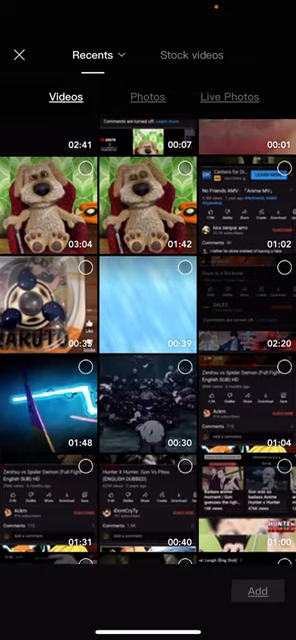
# Step: Browse further through Recents for clips, then exit the editor so the project saves to the home list
pyautogui.scroll(-3)
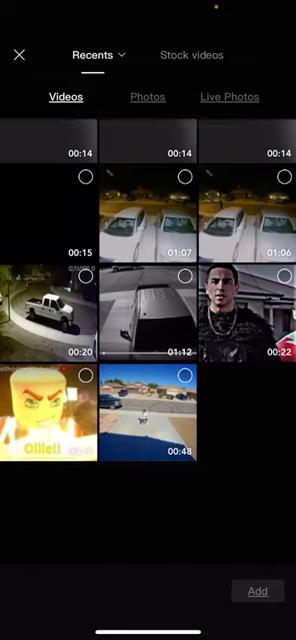
pyautogui.scroll(-3)
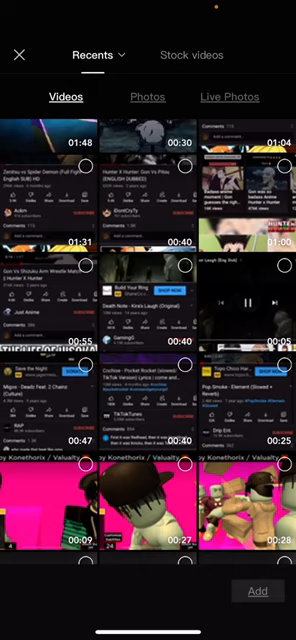
pyautogui.scroll(-3)
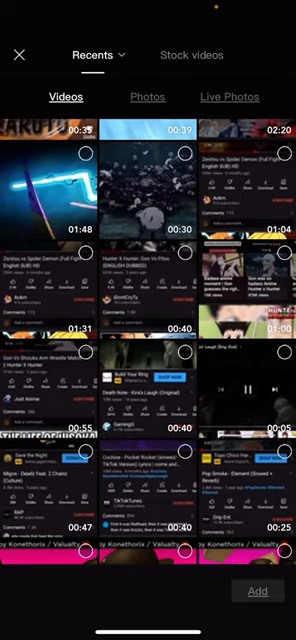
pyautogui.scroll(-3)
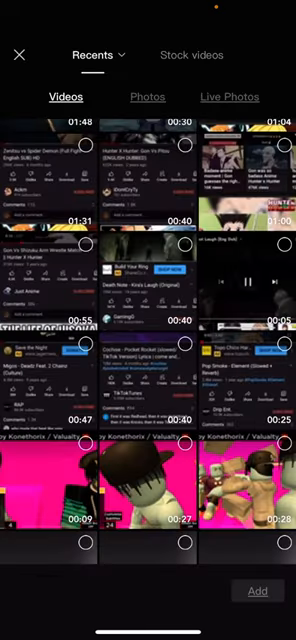
pyautogui.scroll(-3)
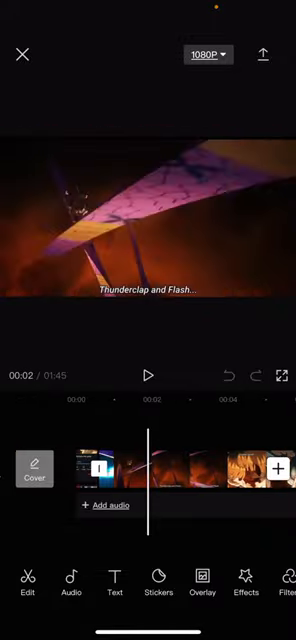
pyautogui.click(20, 54)
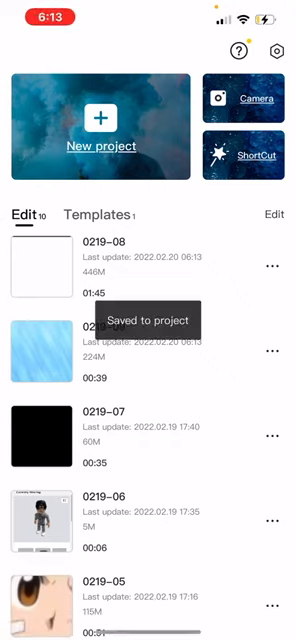